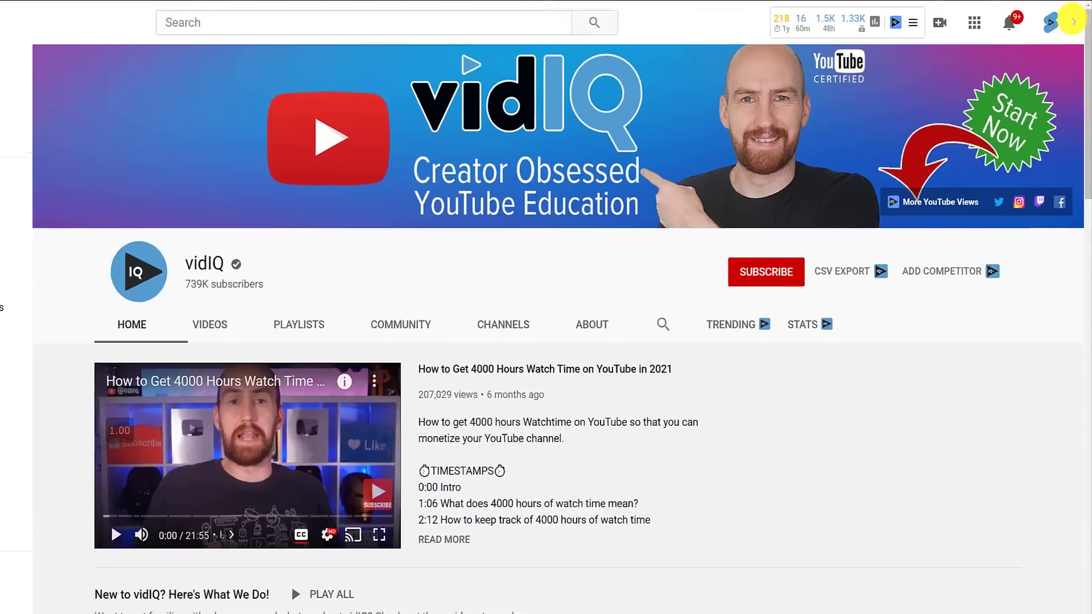
Go from the account menu into YouTube Studio's Customization page for the vidIQ YouTube Shorts channel.
{"action": "left_click", "coordinate": [1072, 21]}
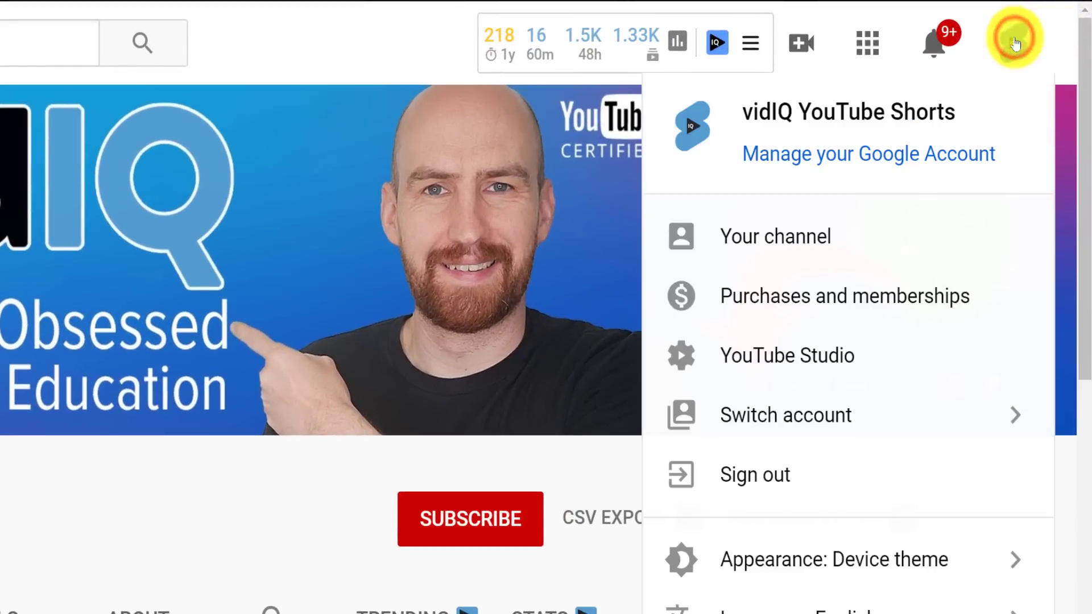
{"action": "left_click", "coordinate": [786, 355]}
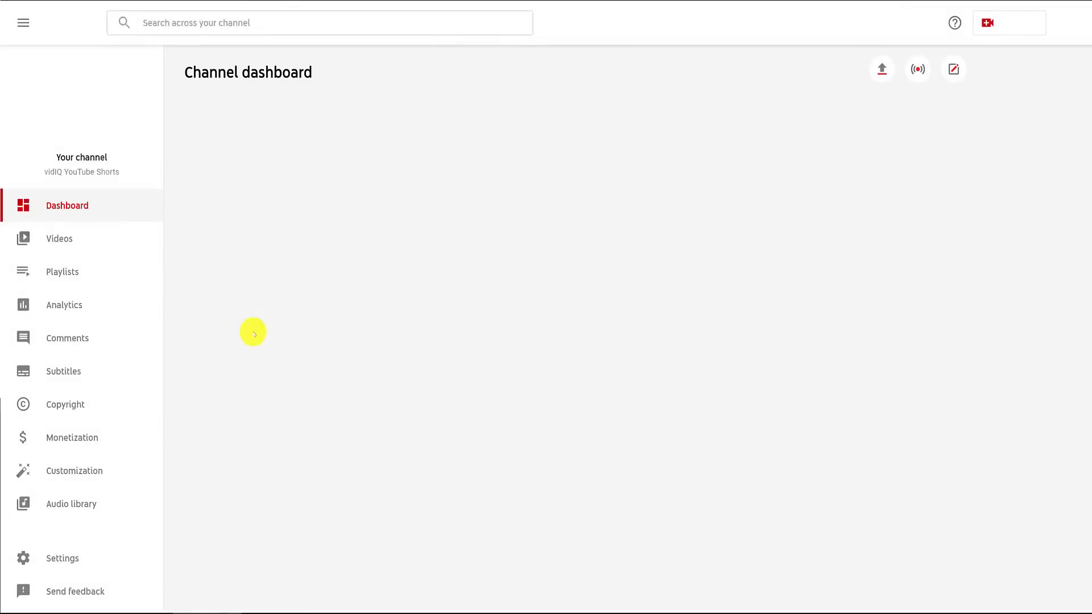
{"action": "left_click", "coordinate": [74, 470]}
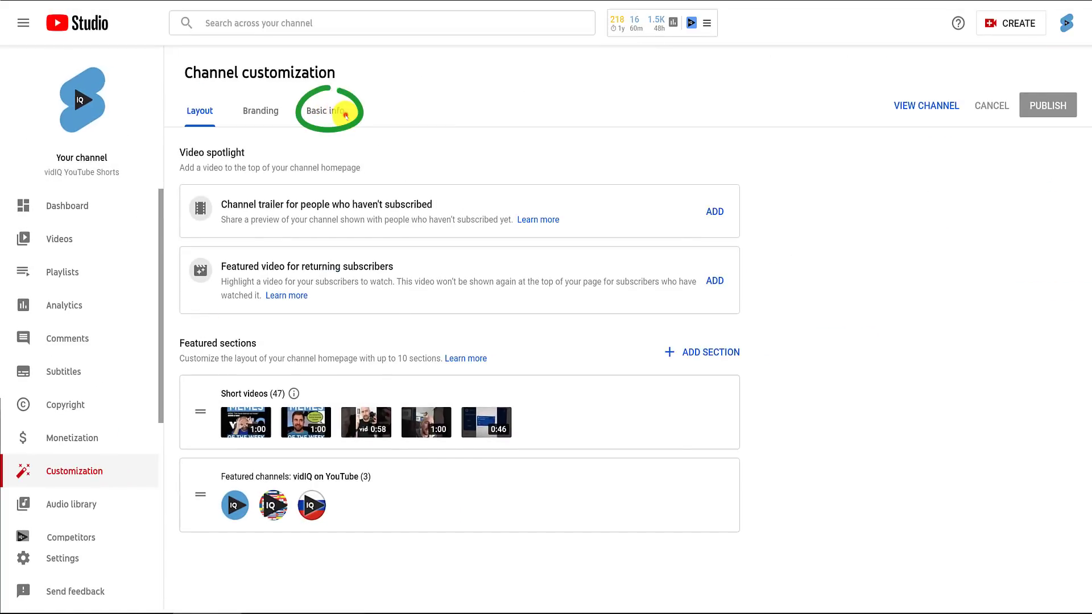
Show the Basic info section with the channel description, channel URL and links.
{"action": "left_click", "coordinate": [324, 110]}
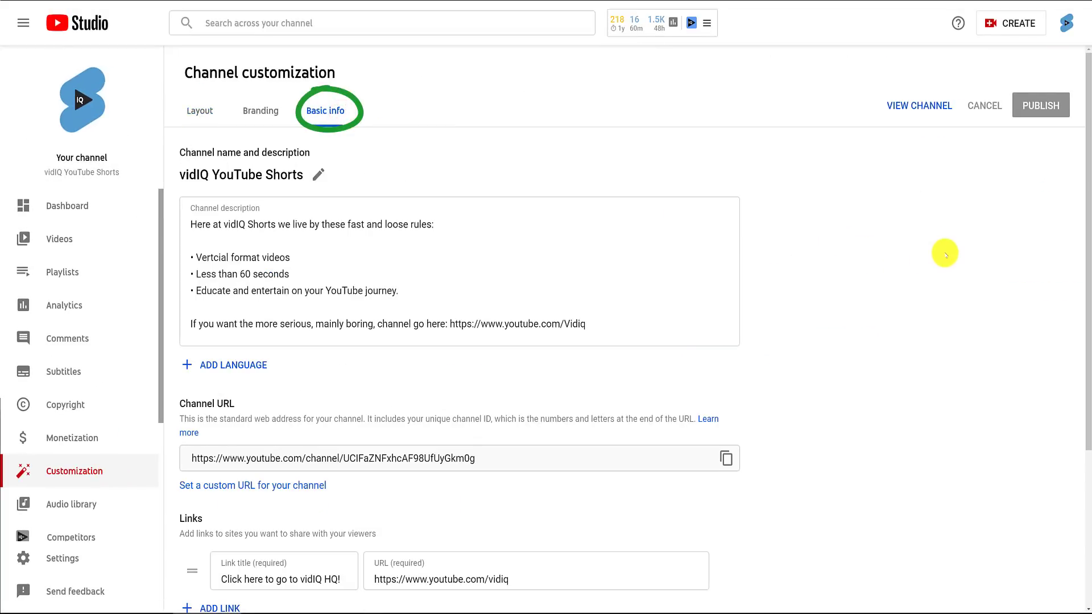
{"action": "scroll", "scroll_direction": "down", "scroll_amount": 3}
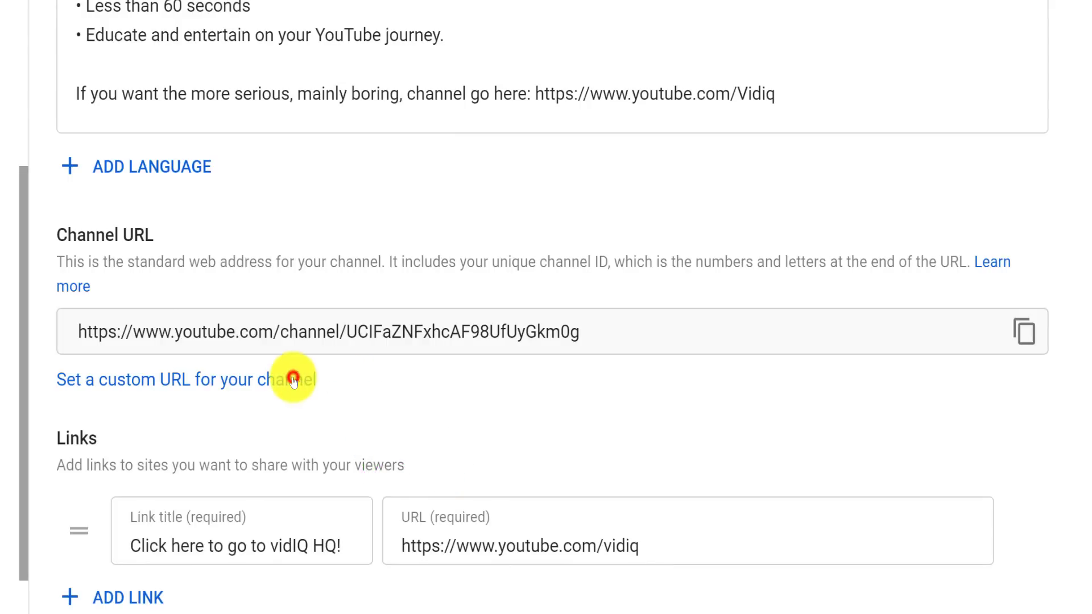
Start a custom URL and check that the variant vidIQYouTubeShorts12345 is available.
{"action": "left_click", "coordinate": [173, 380]}
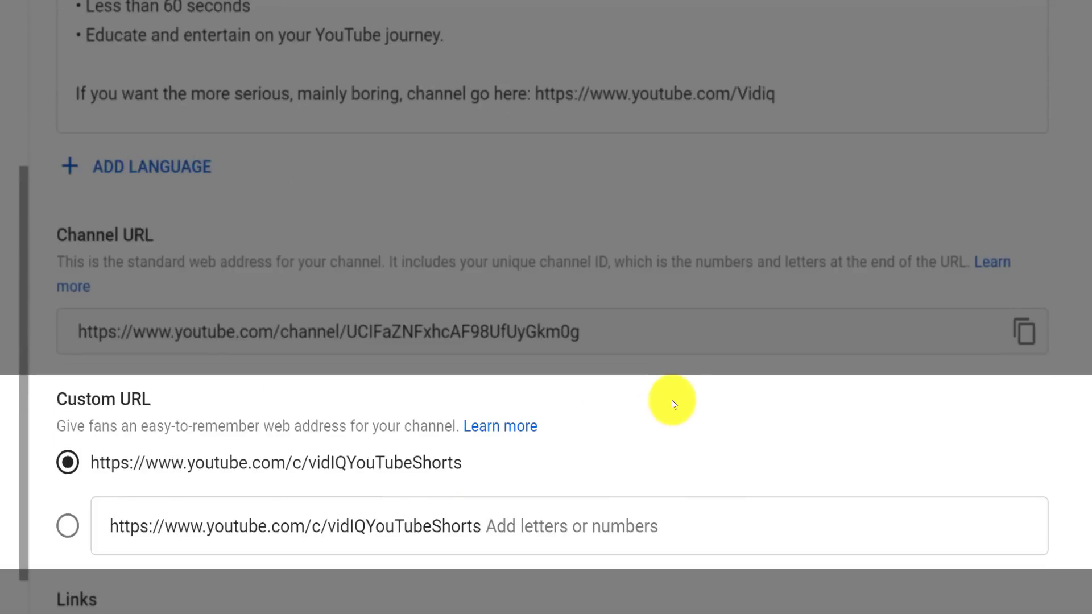
{"action": "mouse_move", "coordinate": [674, 402]}
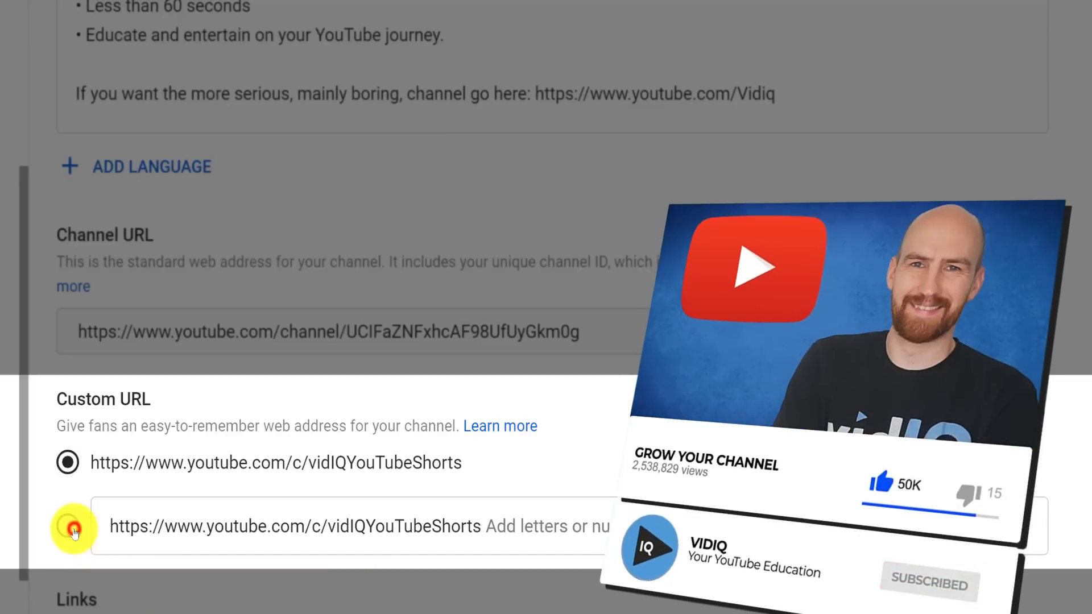
{"action": "left_click", "coordinate": [67, 526]}
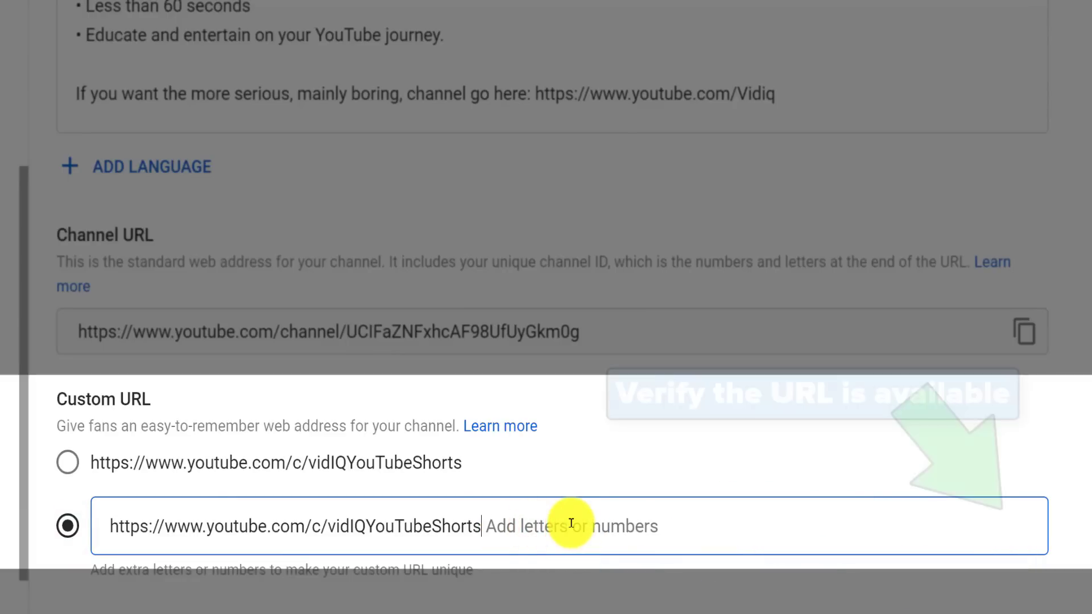
{"action": "type", "text": "12345"}
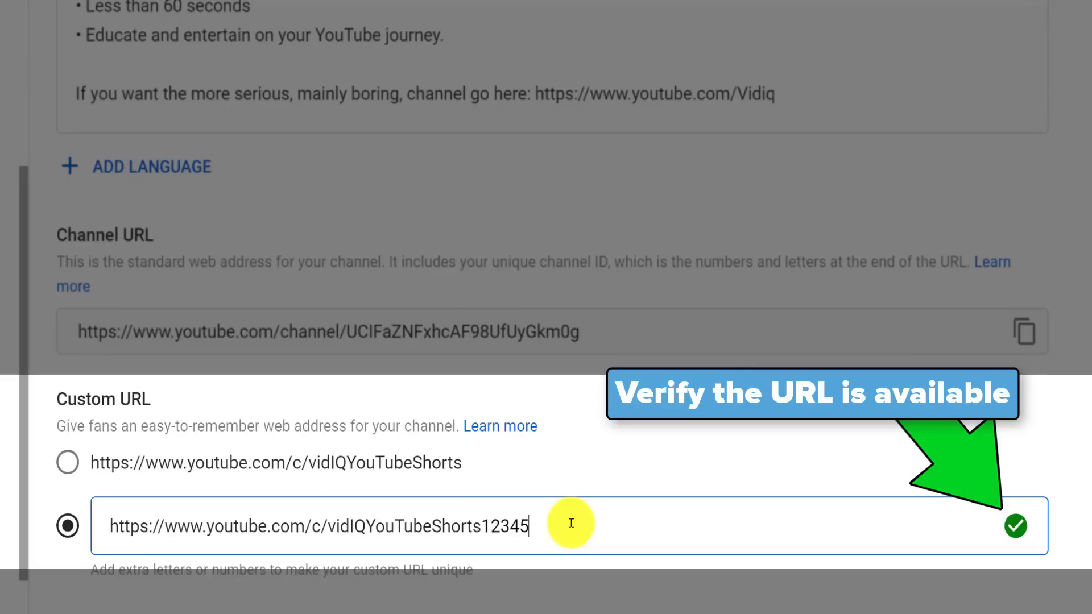
{"action": "mouse_move", "coordinate": [388, 501]}
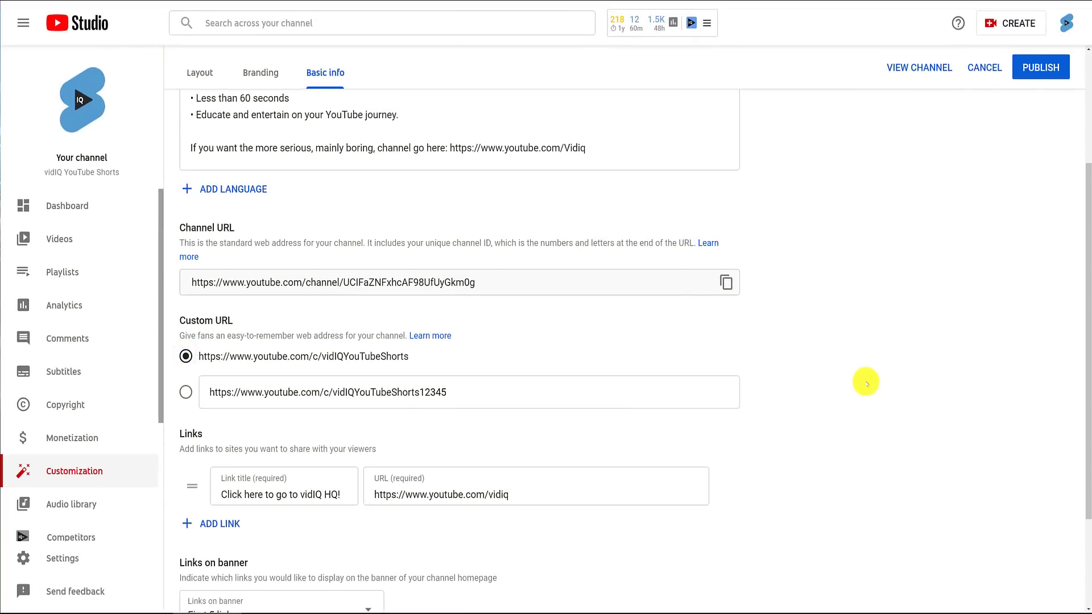
Publish and permanently confirm the custom URL youtube.com/c/vidIQYouTubeShorts.
{"action": "left_click", "coordinate": [1040, 67]}
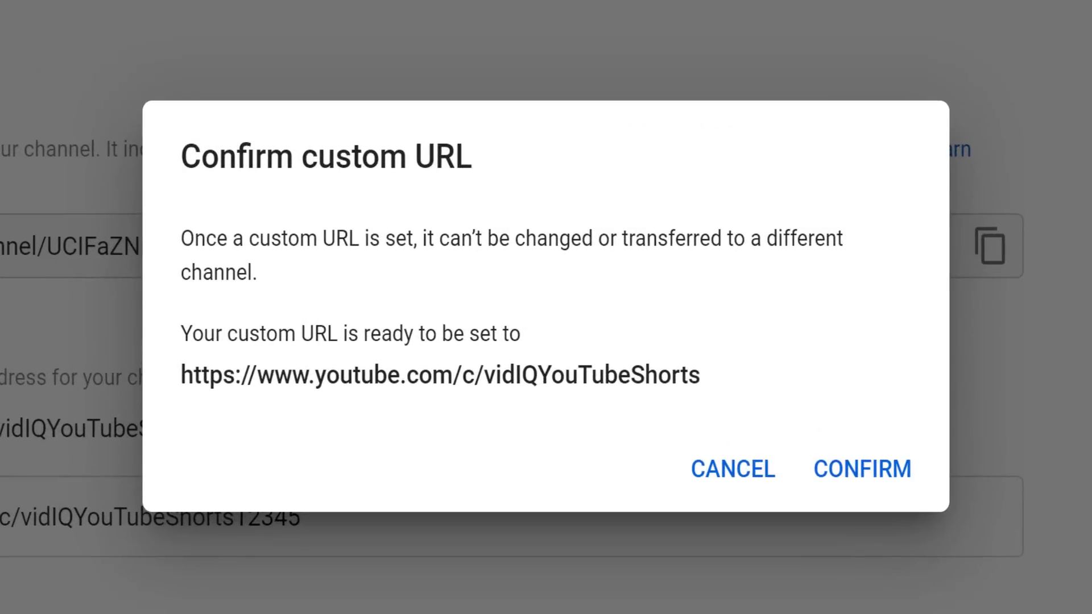
{"action": "left_click", "coordinate": [861, 469]}
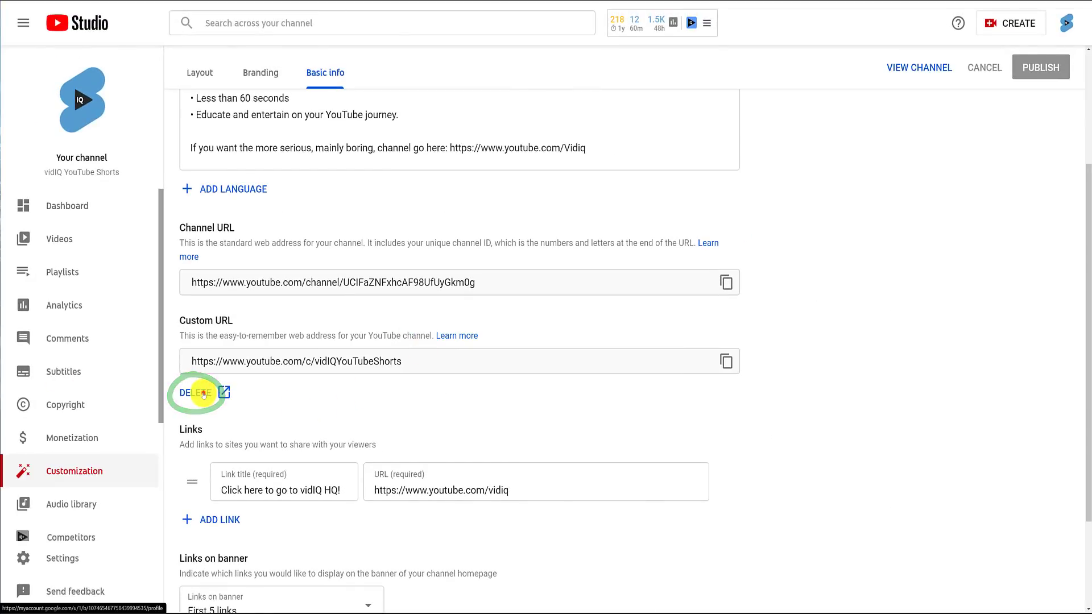
Delete the vidIQYouTubeShorts custom URL via Google Account's About me page and confirm its removal.
{"action": "left_click", "coordinate": [221, 392]}
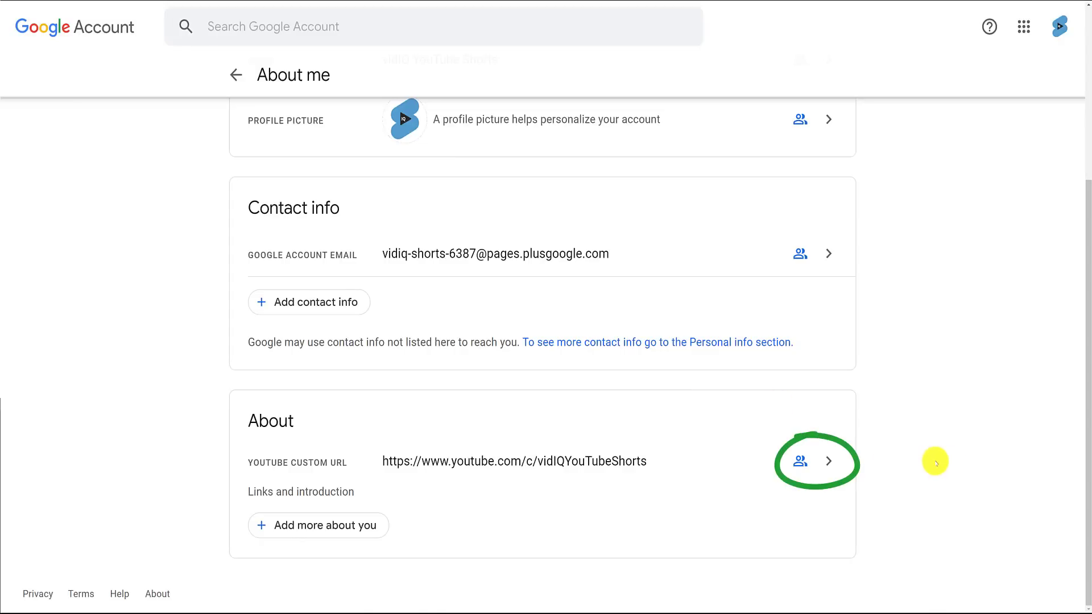
{"action": "left_click", "coordinate": [825, 462]}
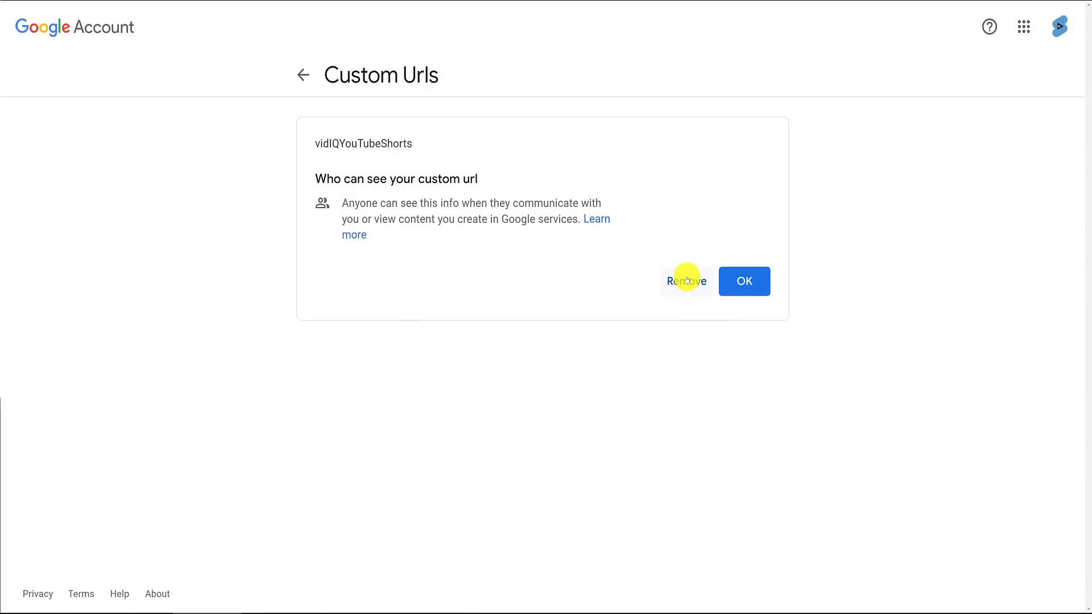
{"action": "left_click", "coordinate": [686, 281]}
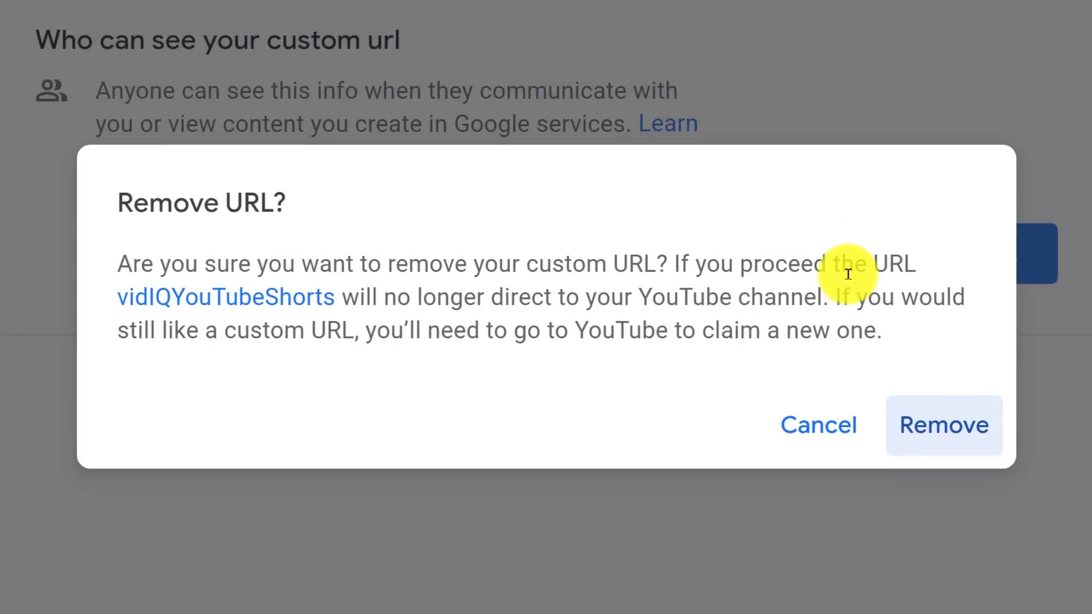
{"action": "left_click", "coordinate": [817, 424]}
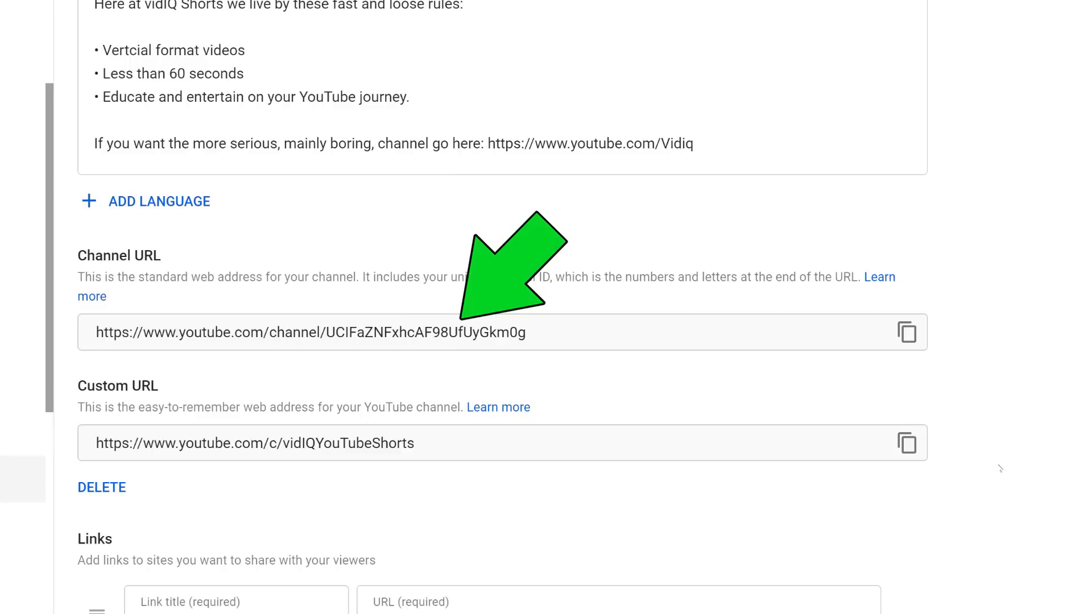
{"action": "mouse_move", "coordinate": [906, 443]}
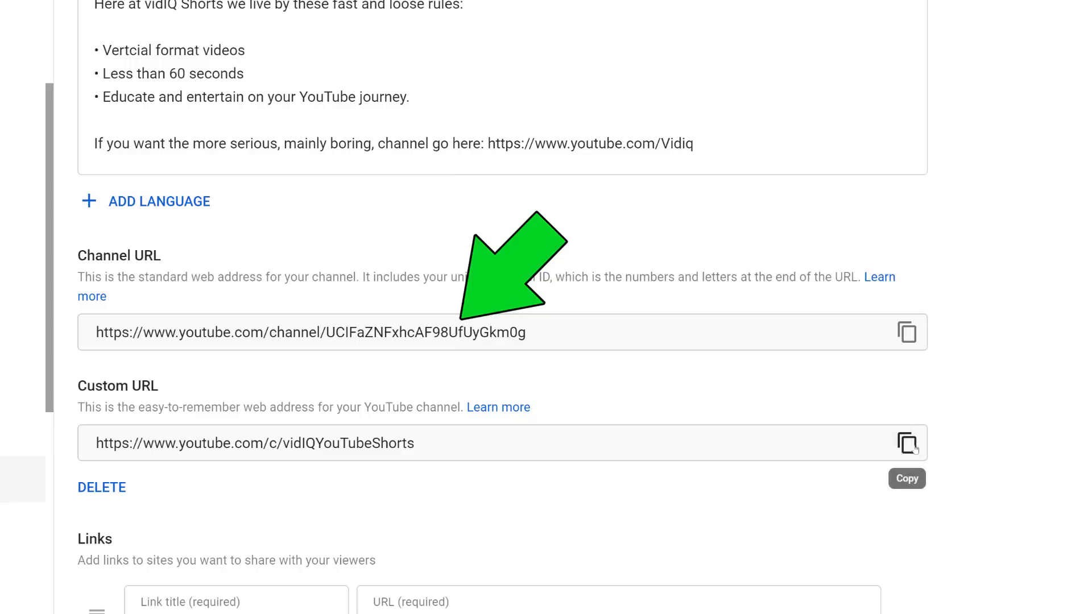